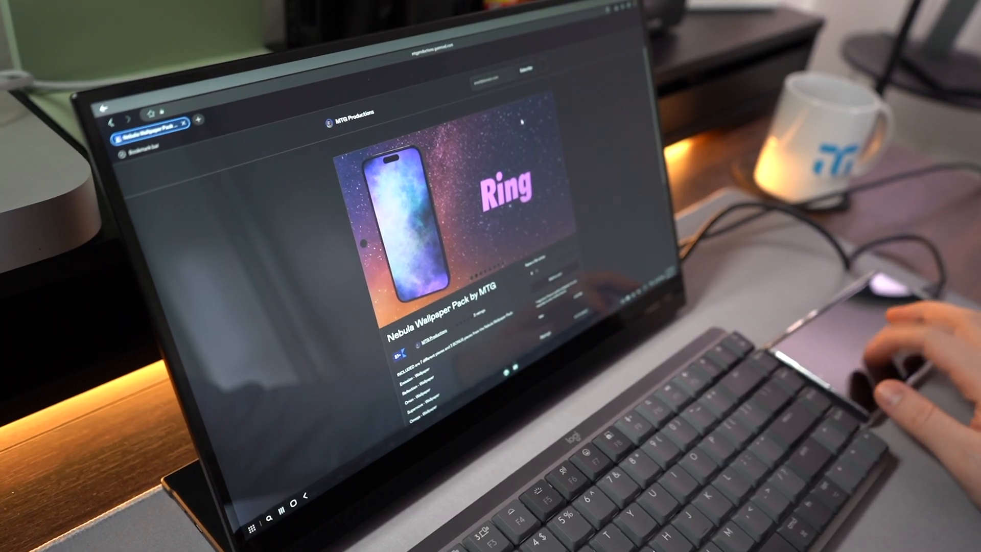
pyautogui.scroll(-3)
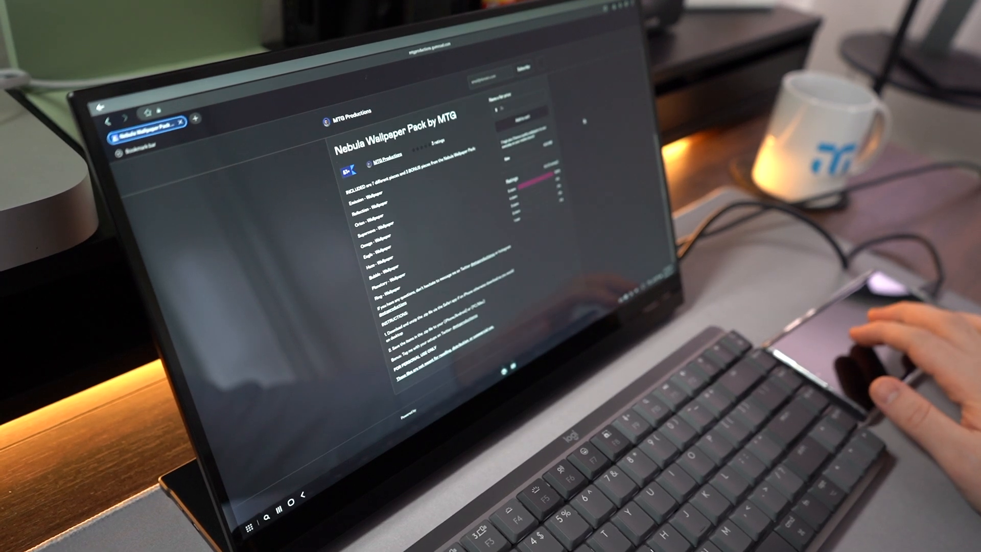